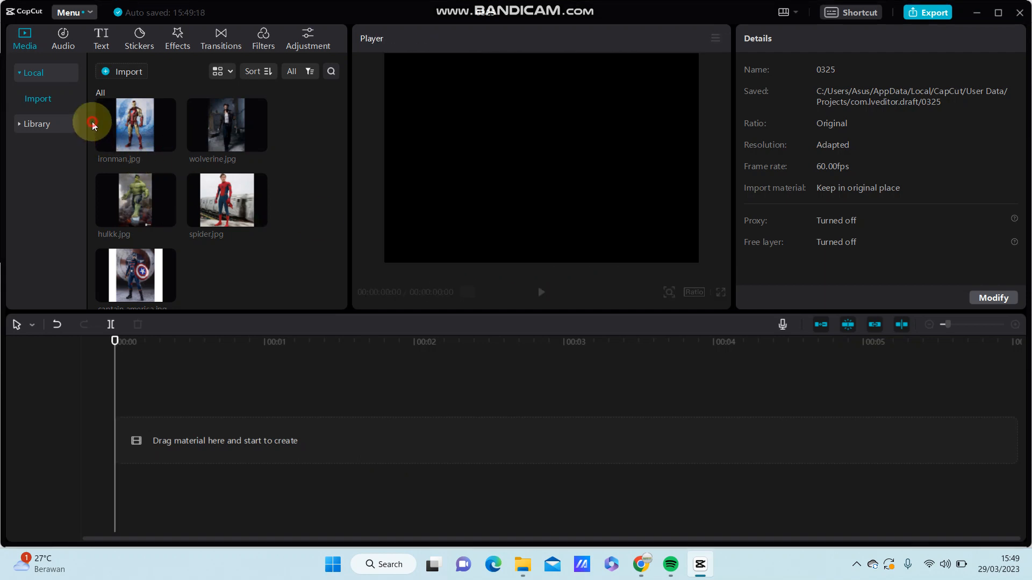
Add the five superhero photos from the Media panel and return the playhead to the start
{"action": "left_click", "coordinate": [135, 275]}
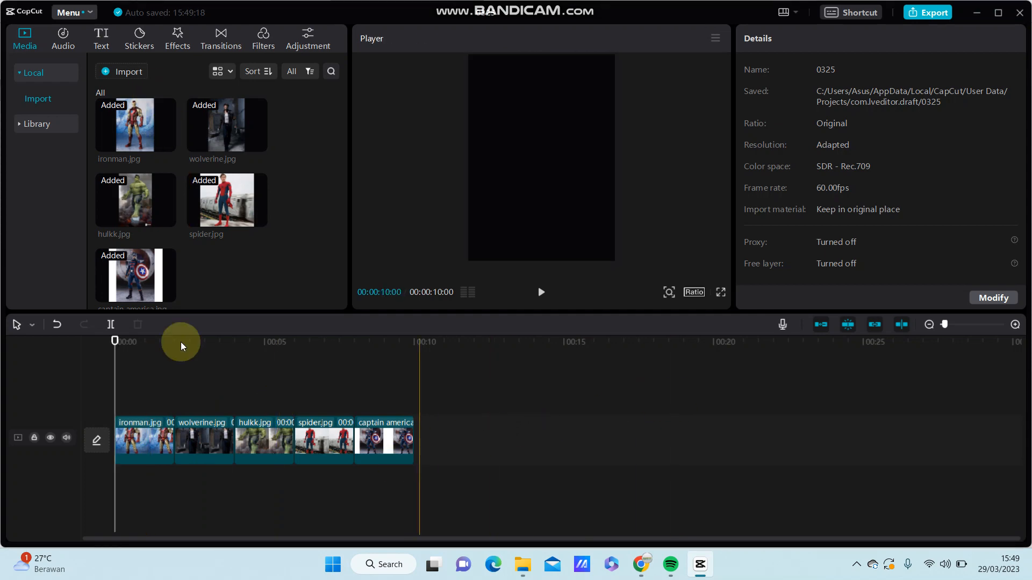
{"action": "left_click", "coordinate": [221, 38]}
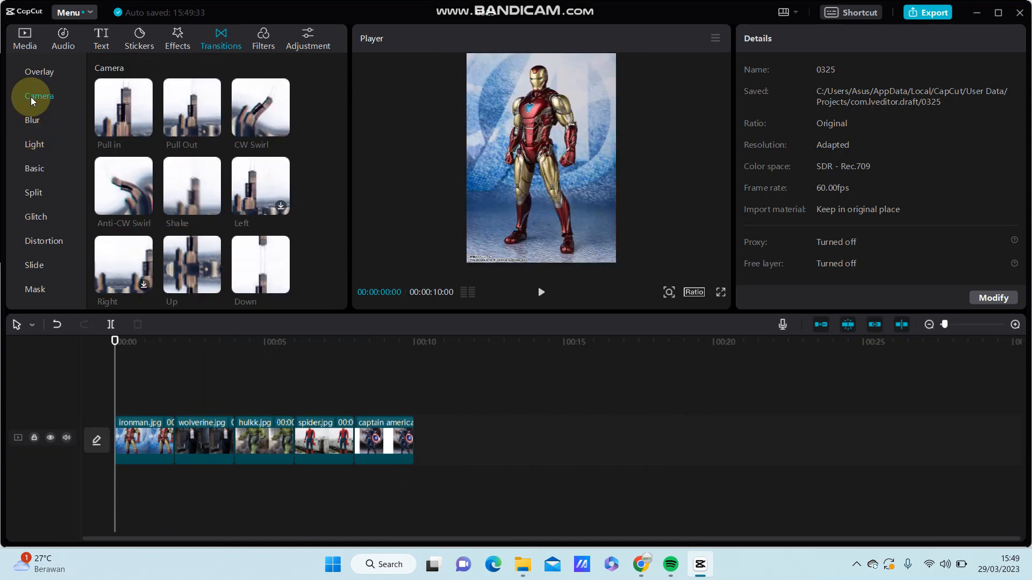
{"action": "mouse_move", "coordinate": [256, 148]}
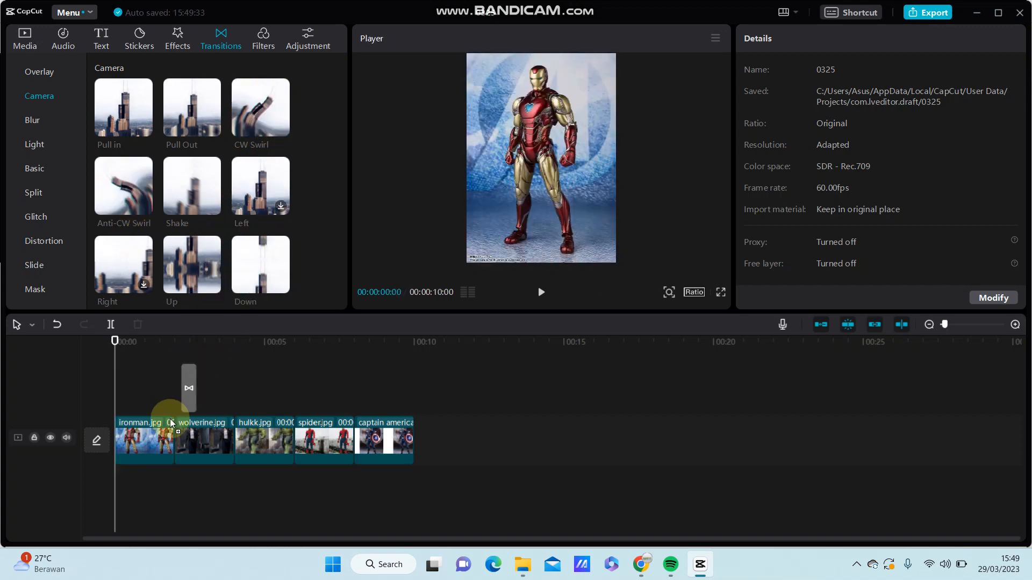
Check the CW Swirl after the first photo and the Anti-CW Swirl before the last, then restart playback
{"action": "left_click", "coordinate": [187, 387]}
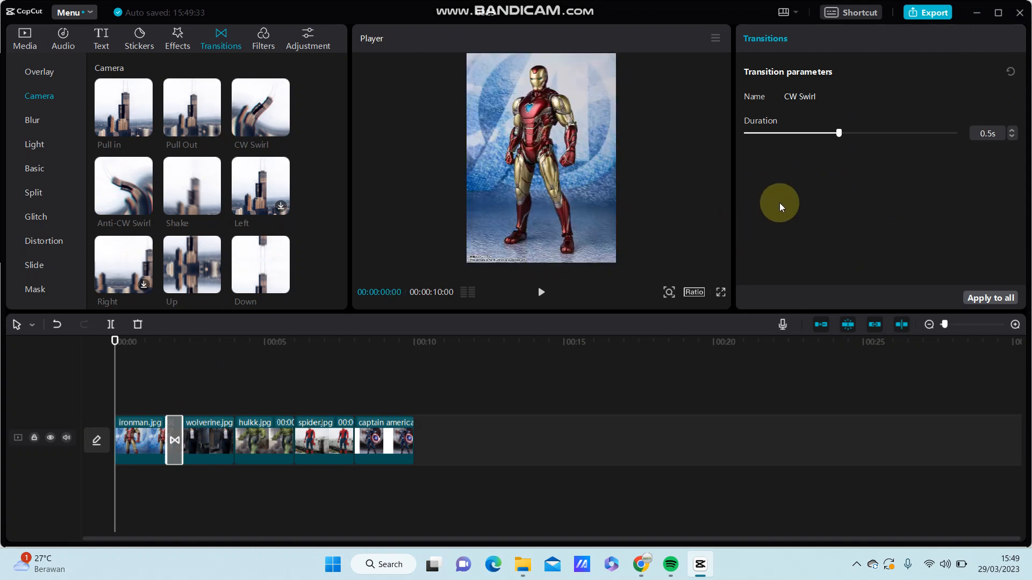
{"action": "mouse_move", "coordinate": [847, 144]}
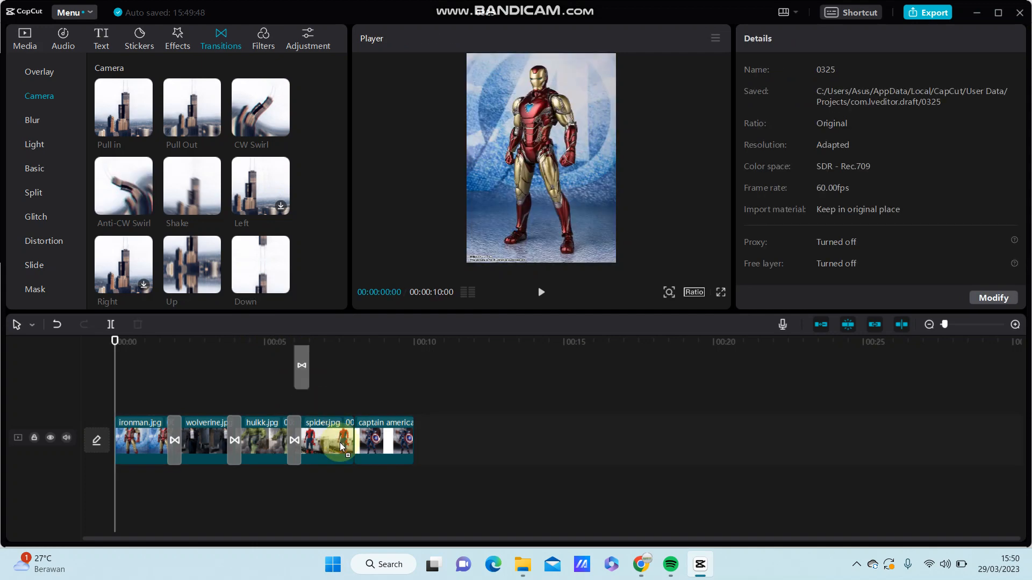
{"action": "left_click", "coordinate": [353, 439]}
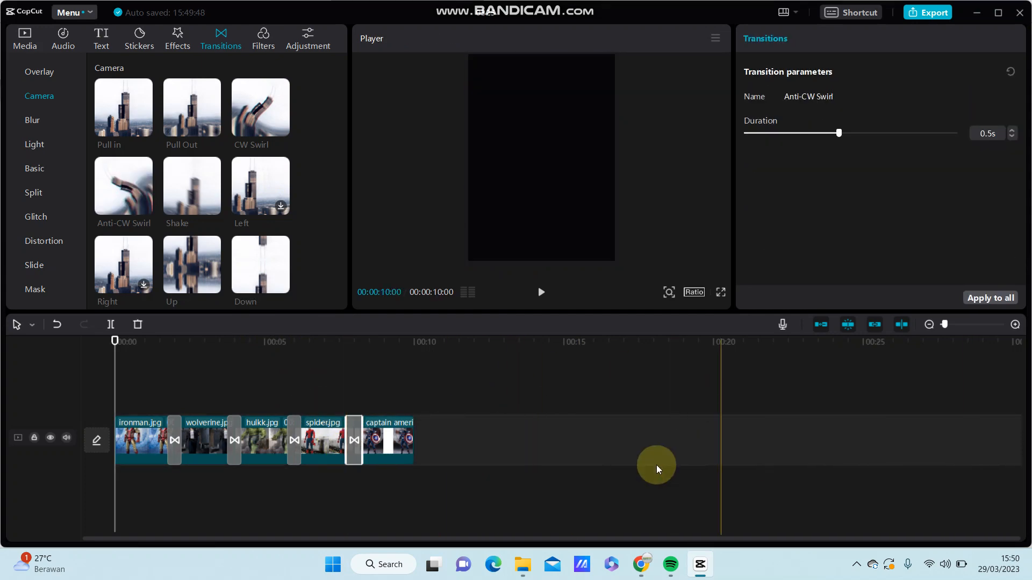
{"action": "left_click", "coordinate": [541, 291]}
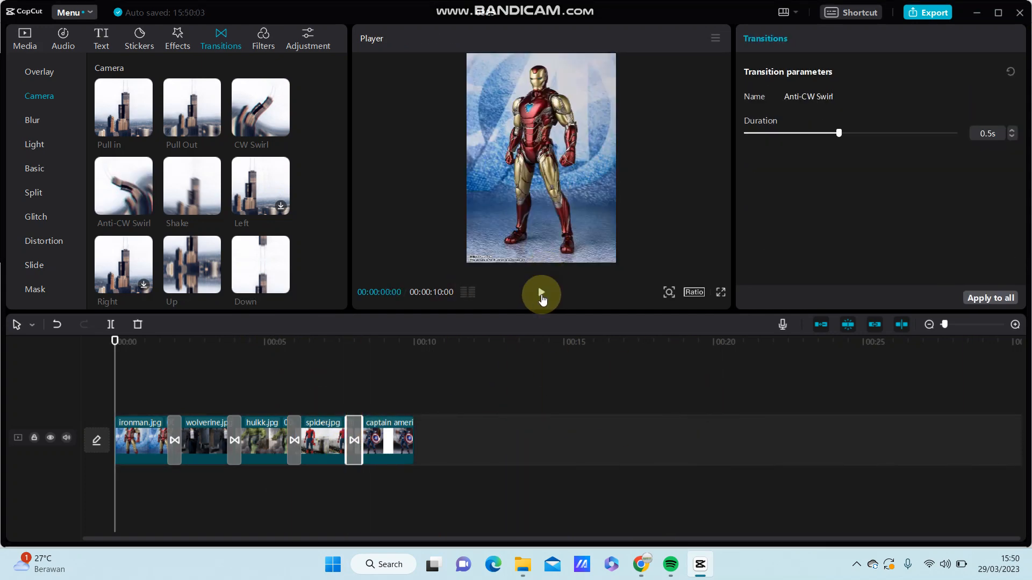
{"action": "left_click", "coordinate": [541, 294]}
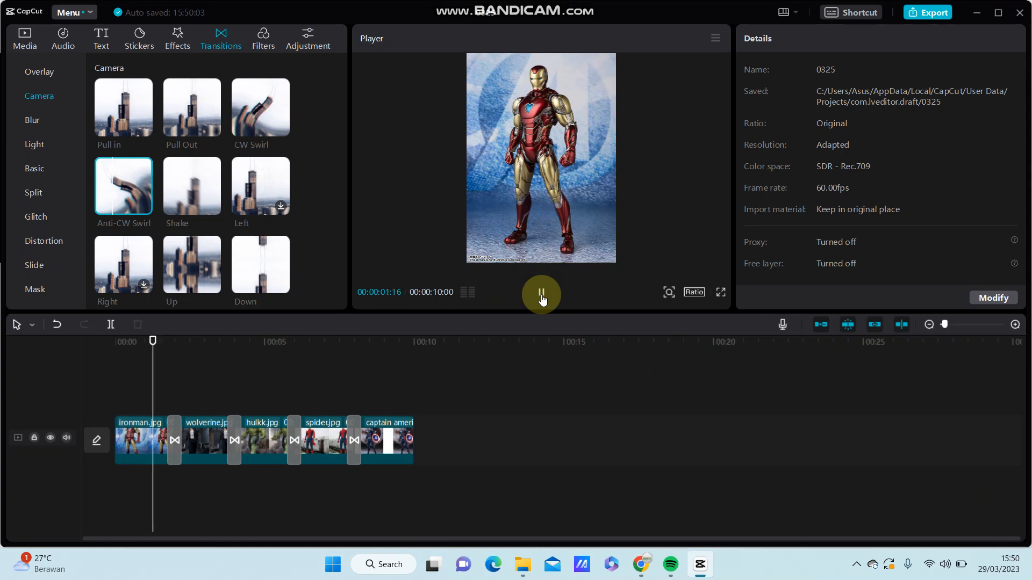
{"action": "left_click", "coordinate": [541, 294]}
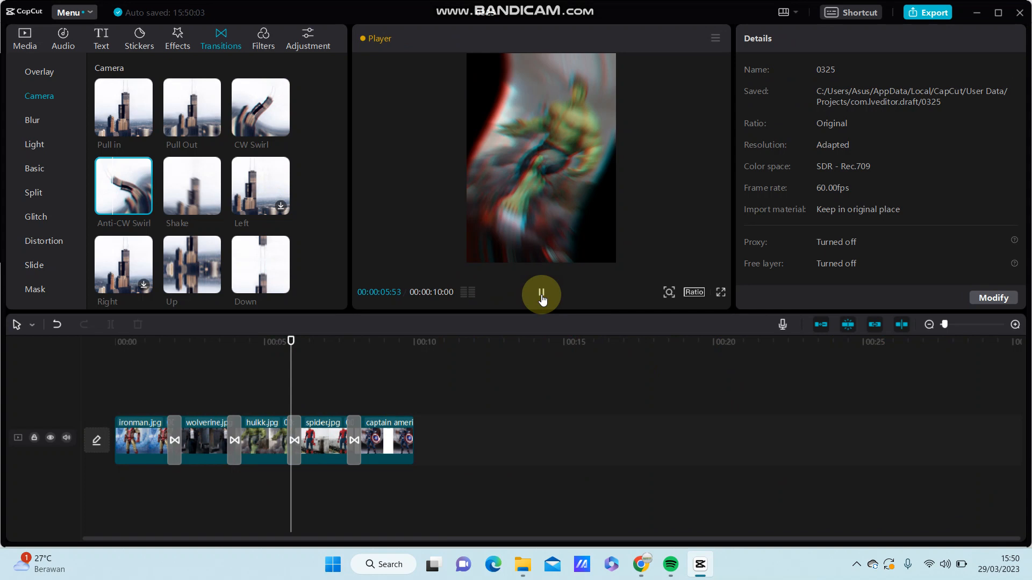
{"action": "left_click", "coordinate": [541, 294]}
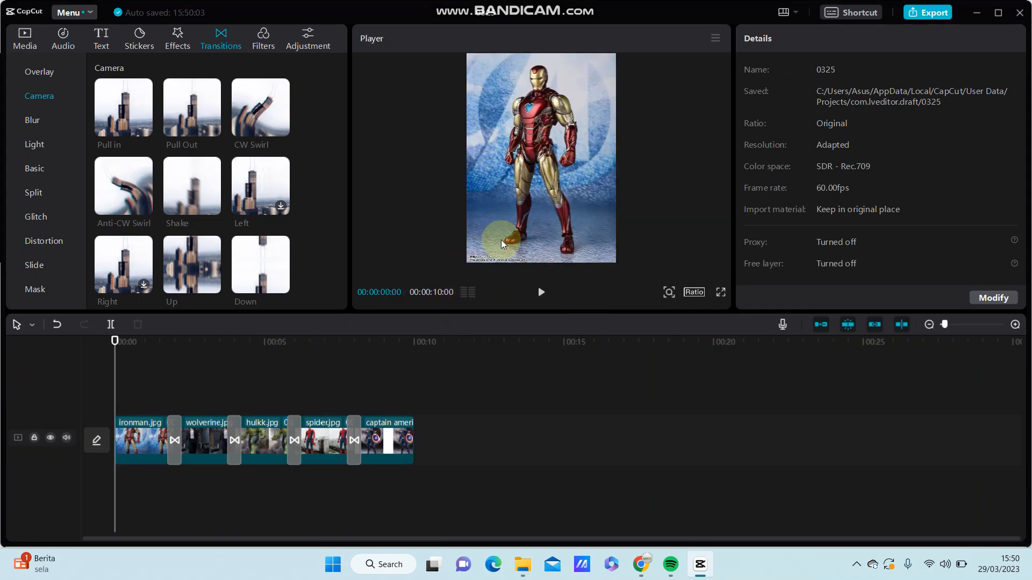
{"action": "left_click", "coordinate": [381, 440]}
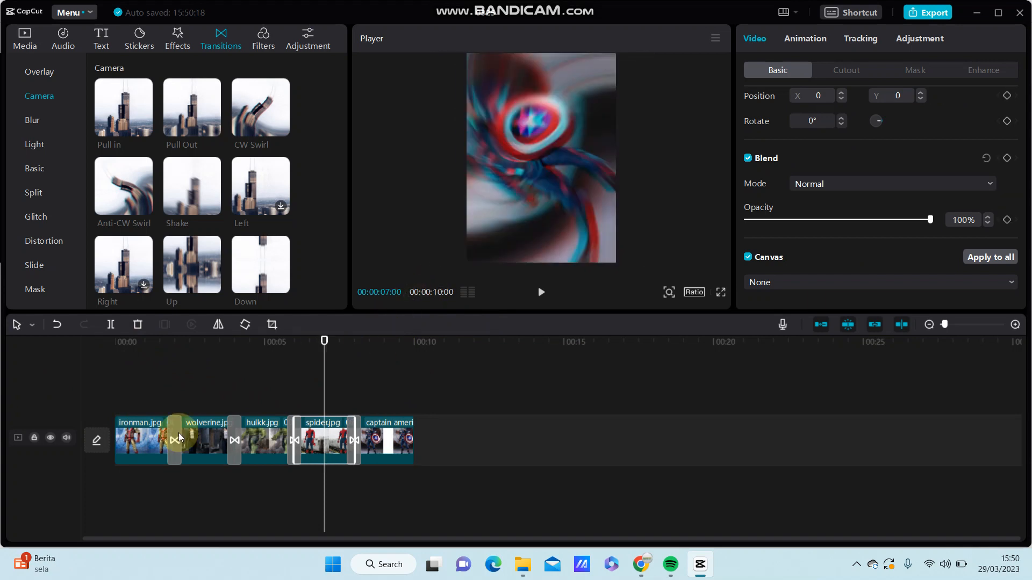
Lengthen the CW Swirl and Anti-CW Swirl transitions from 0.5 to 0.7 seconds
{"action": "left_click", "coordinate": [174, 440]}
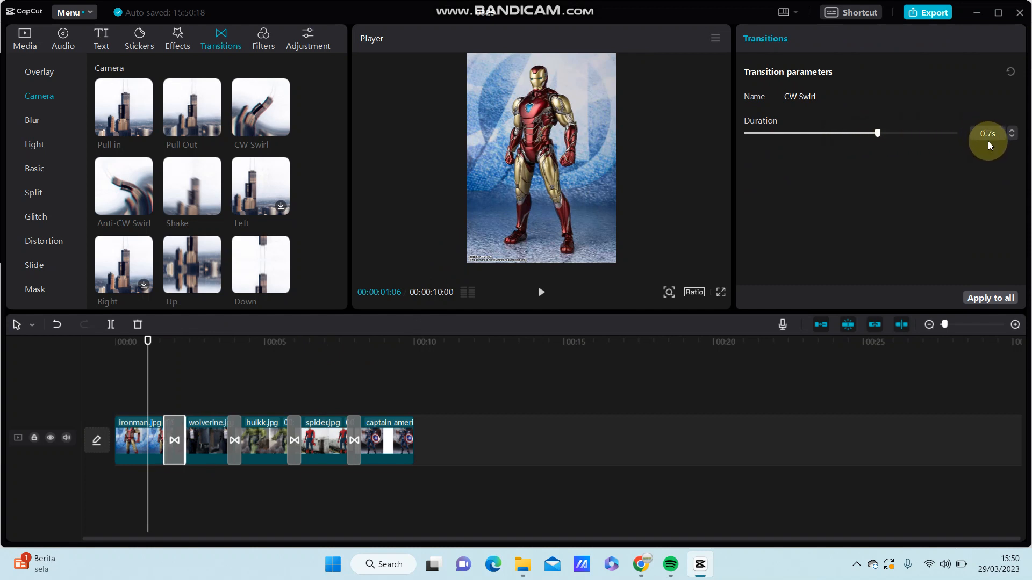
{"action": "left_click", "coordinate": [237, 442]}
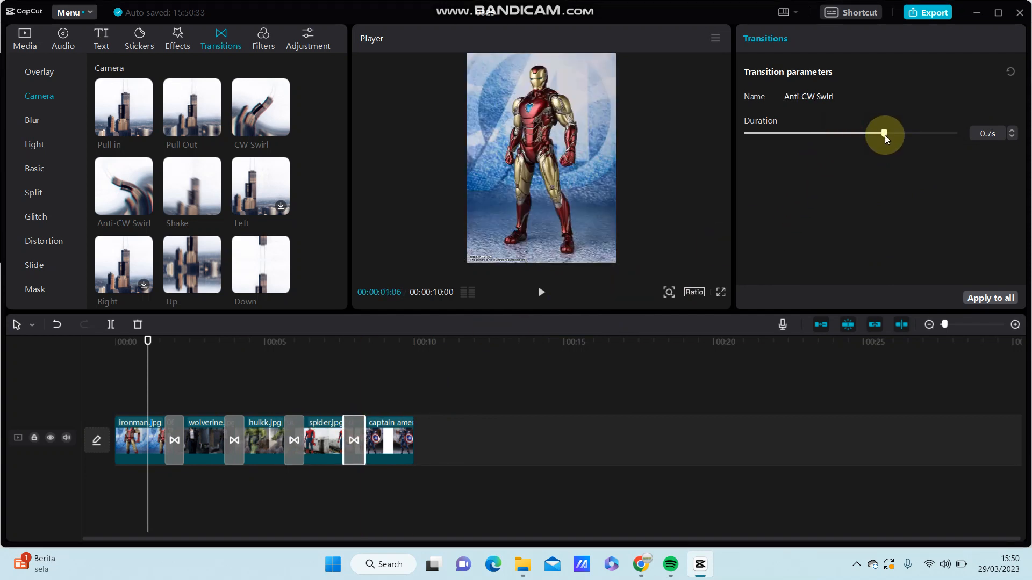
{"action": "left_click", "coordinate": [497, 440]}
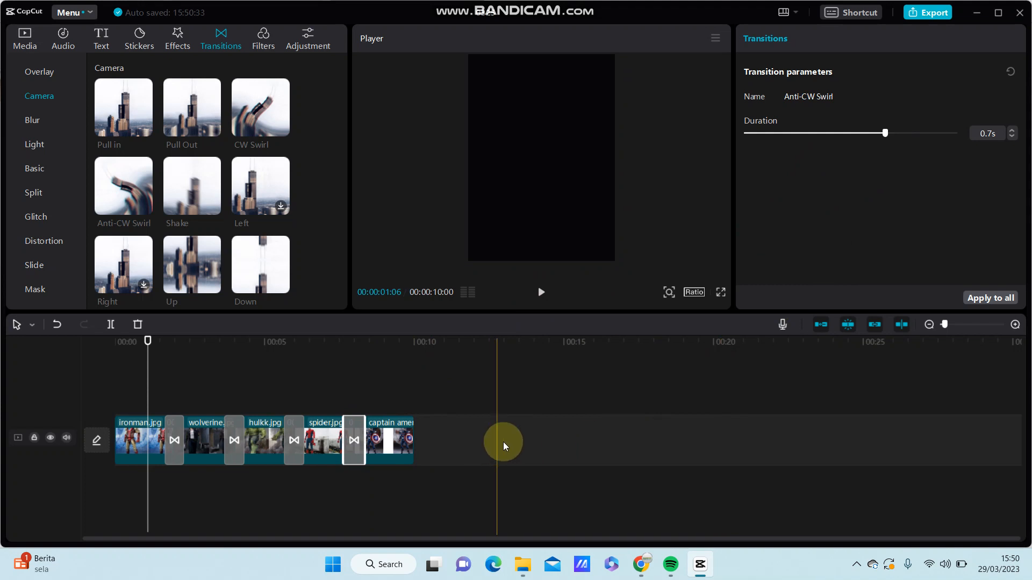
Preview the longer transitions, pausing on the Wolverine photo, then go to Effects
{"action": "left_click", "coordinate": [540, 293]}
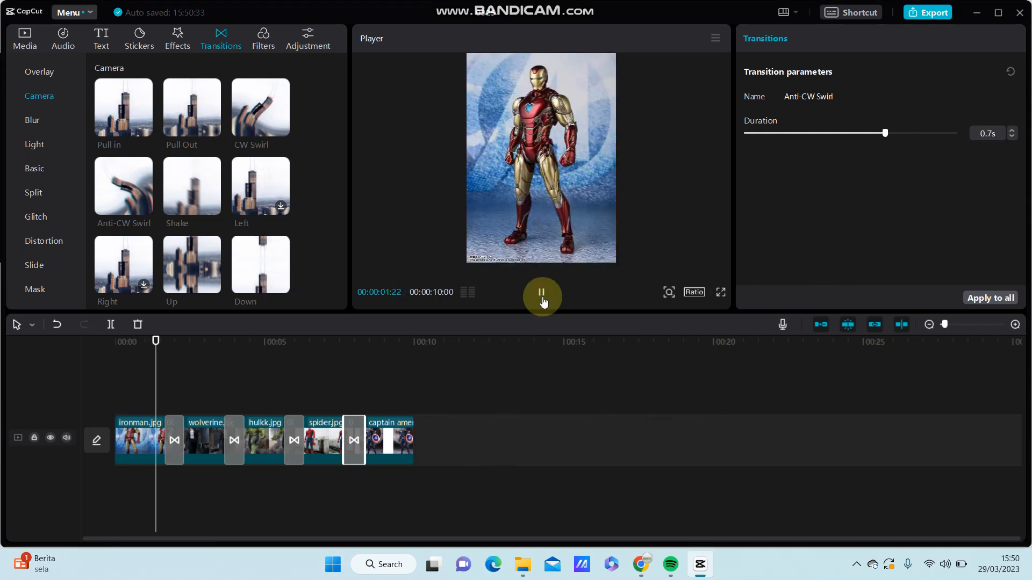
{"action": "left_click", "coordinate": [542, 296]}
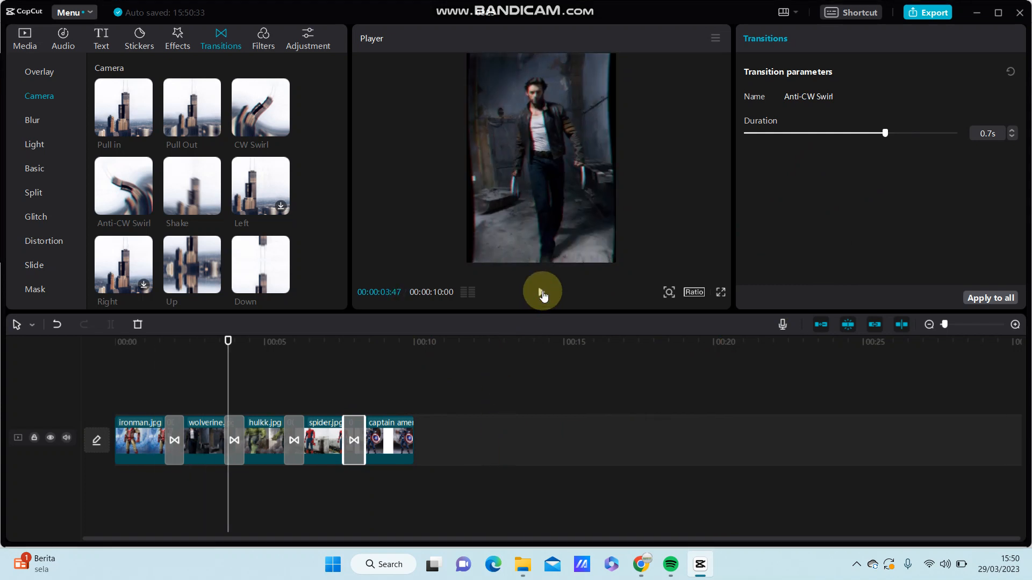
{"action": "left_click", "coordinate": [176, 38]}
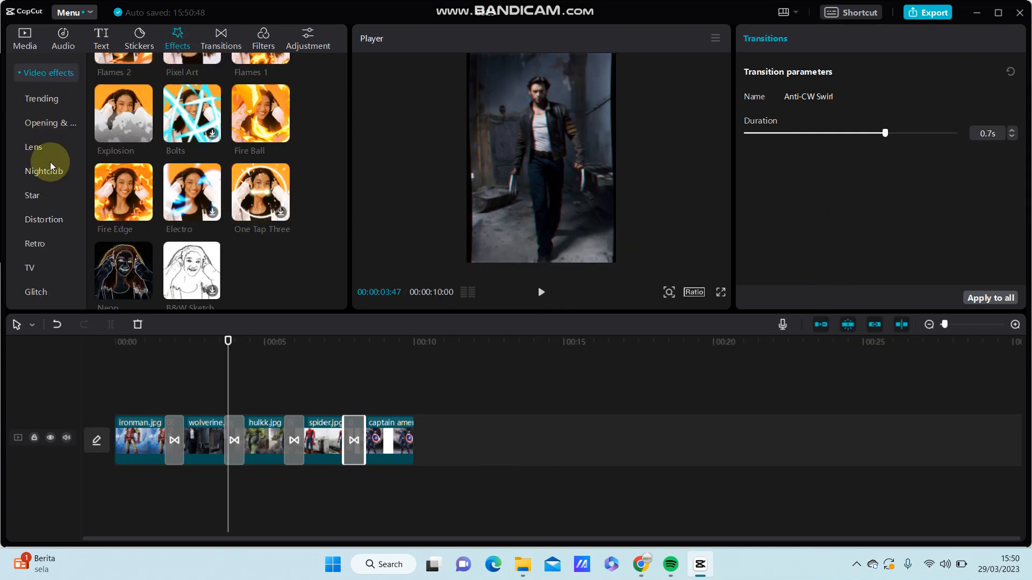
Apply the Nightclub Shake effect over the whole slideshow and preview it
{"action": "left_click", "coordinate": [43, 171]}
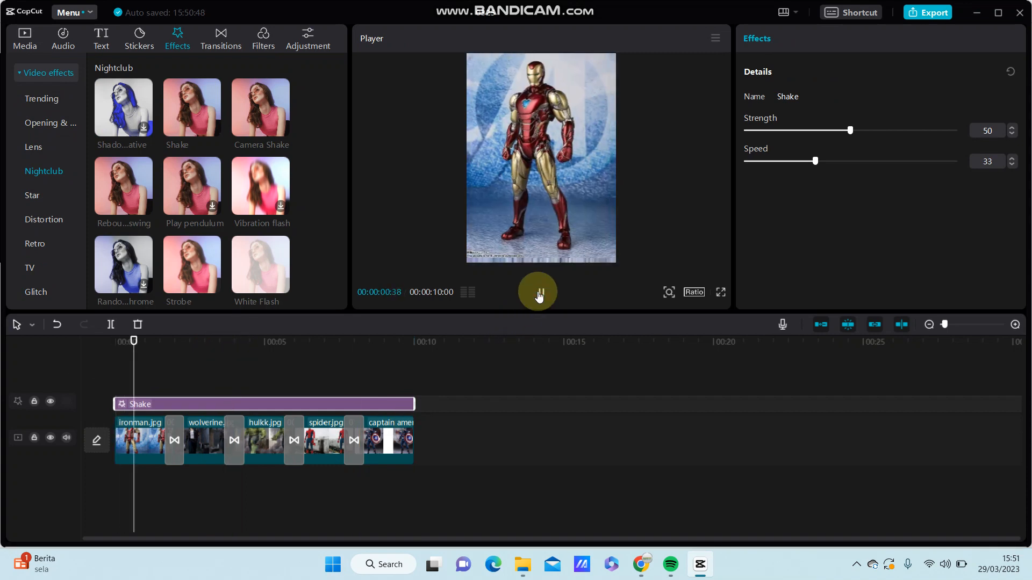
{"action": "left_click", "coordinate": [537, 291]}
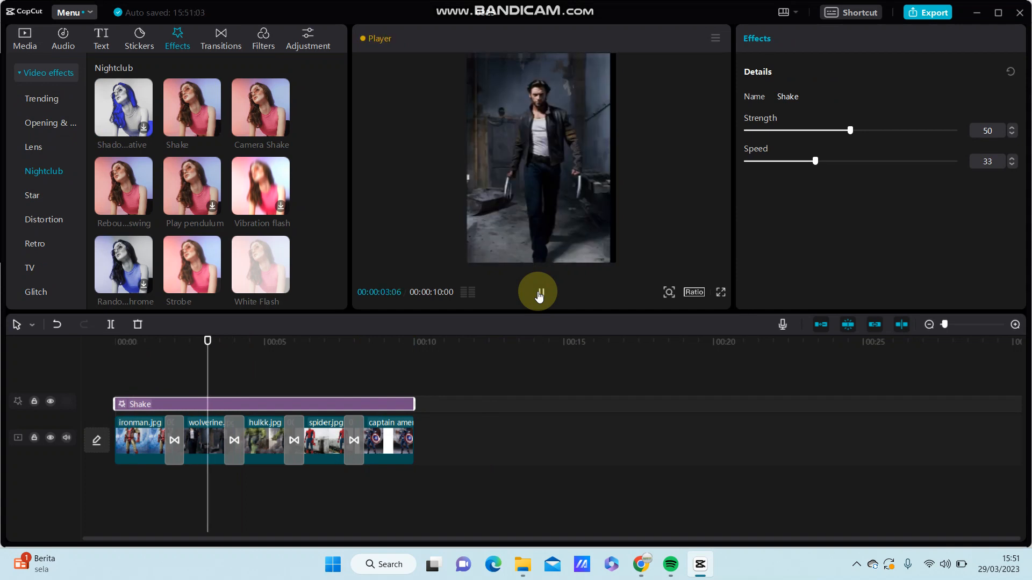